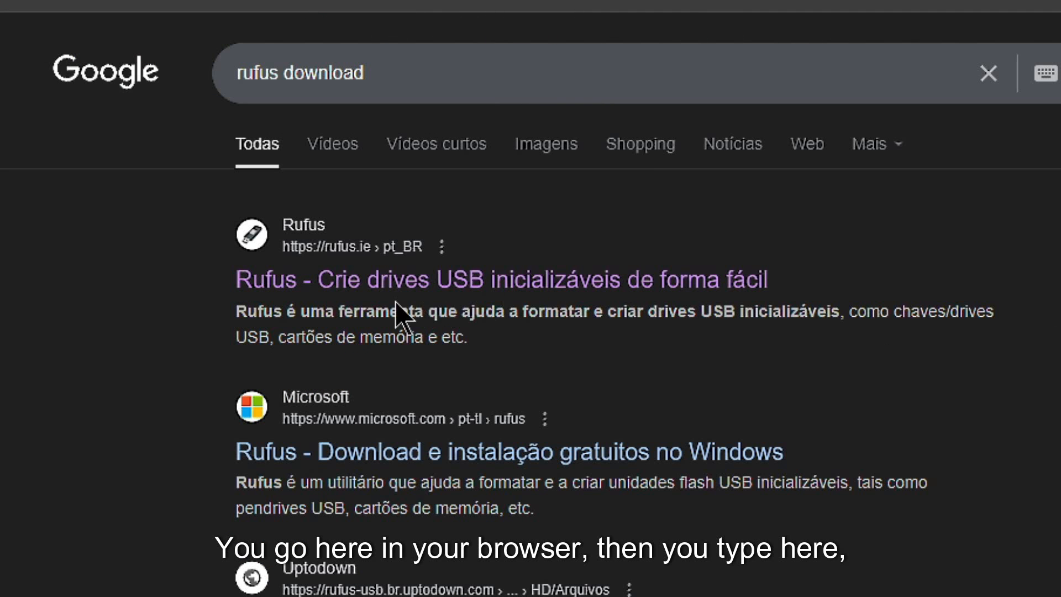
pyautogui.moveTo(321, 236)
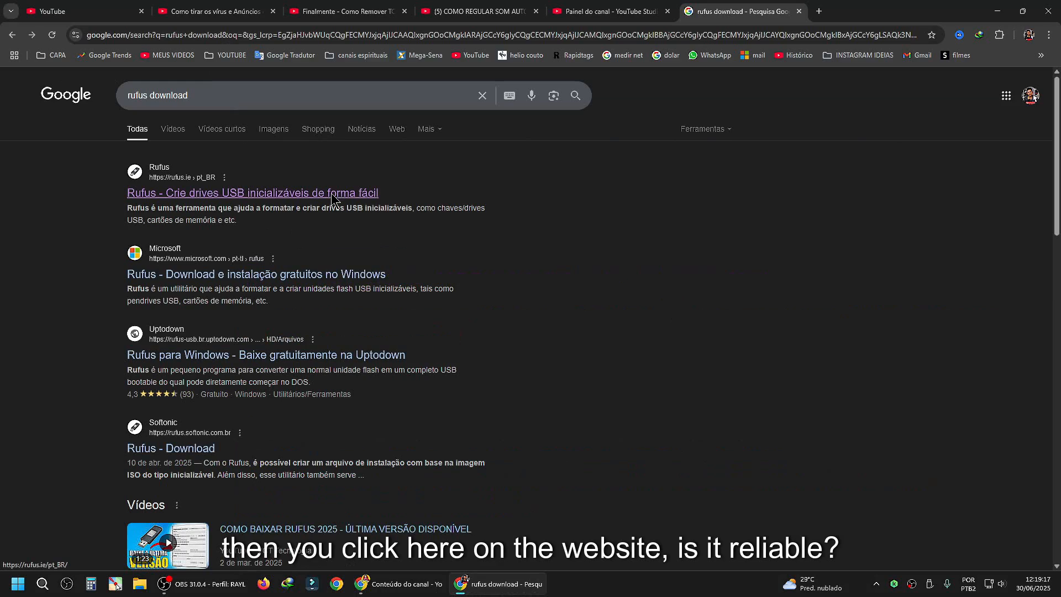
# - Download the portable rufus-4.9p.exe from the rufus.ie download section
pyautogui.click(252, 193)
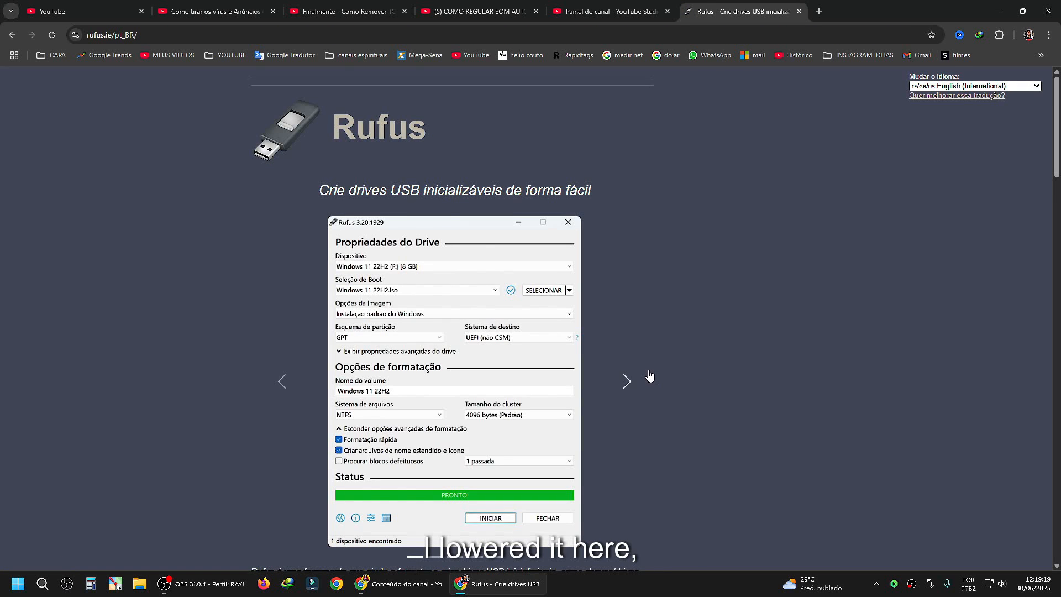
pyautogui.scroll(-3)
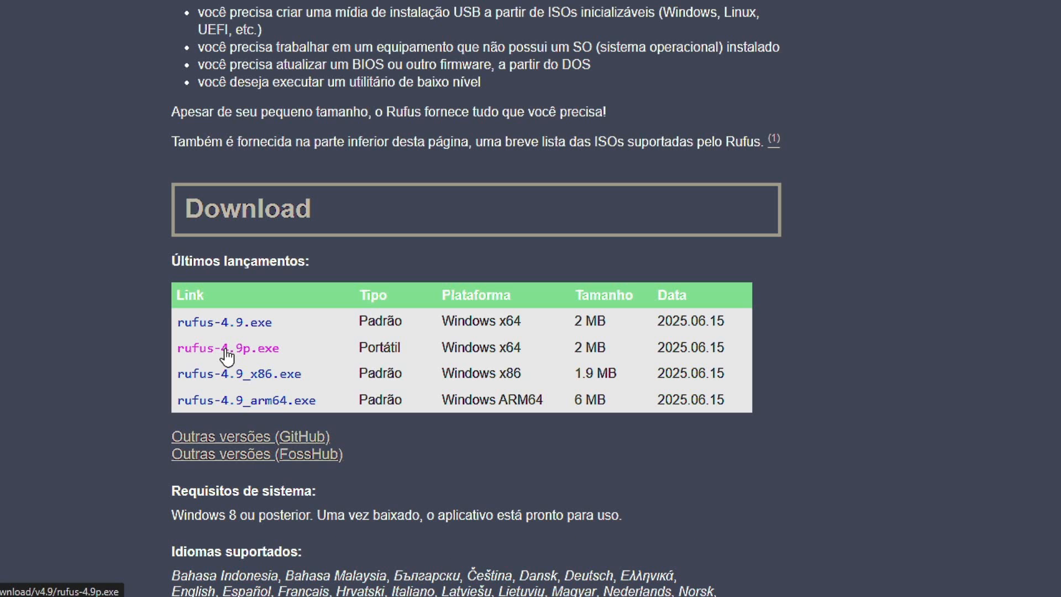
pyautogui.moveTo(648, 316)
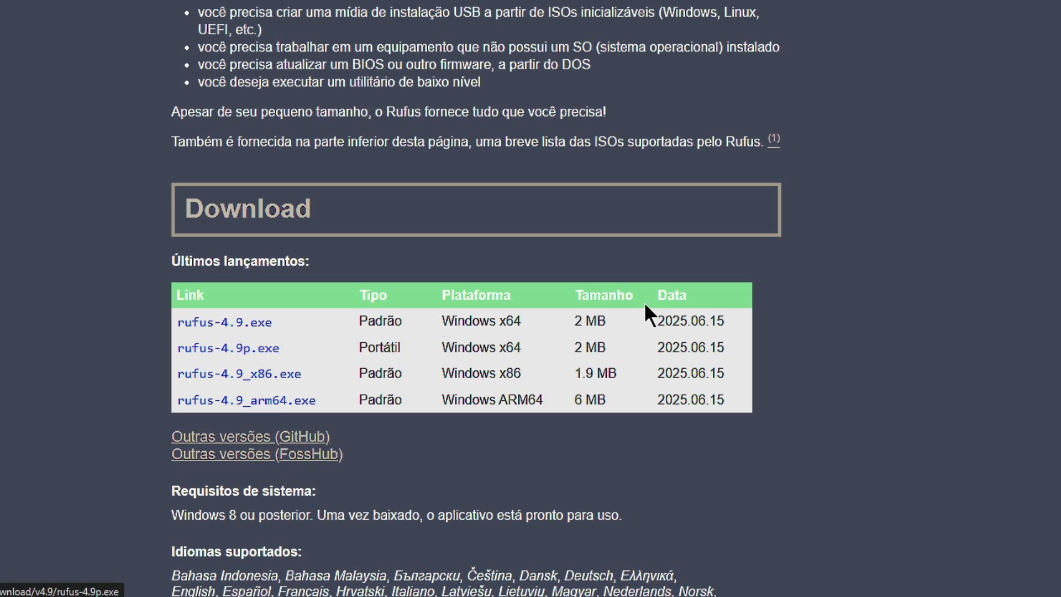
pyautogui.click(227, 348)
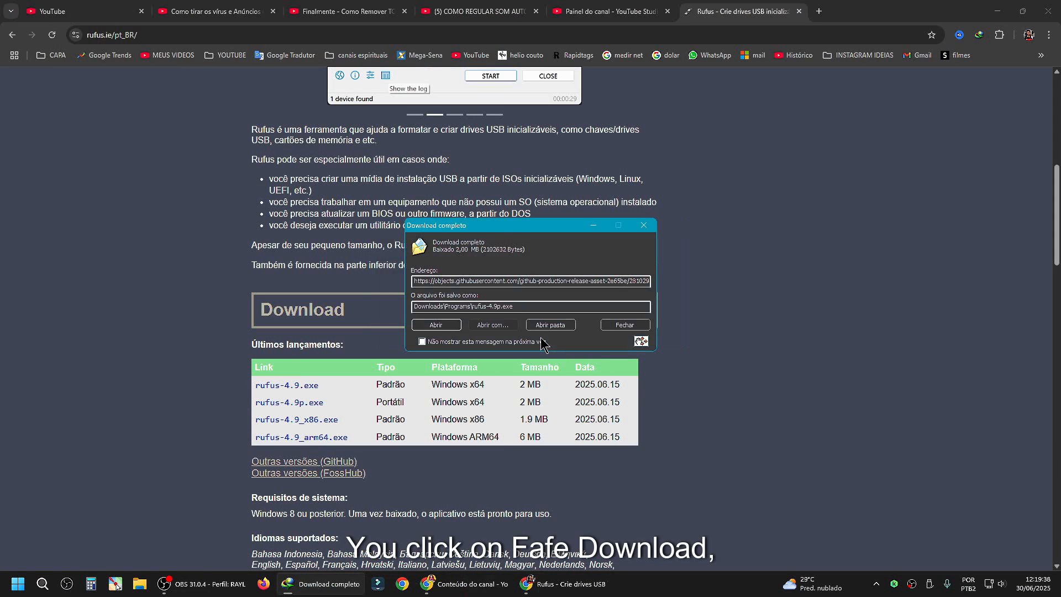
pyautogui.click(550, 324)
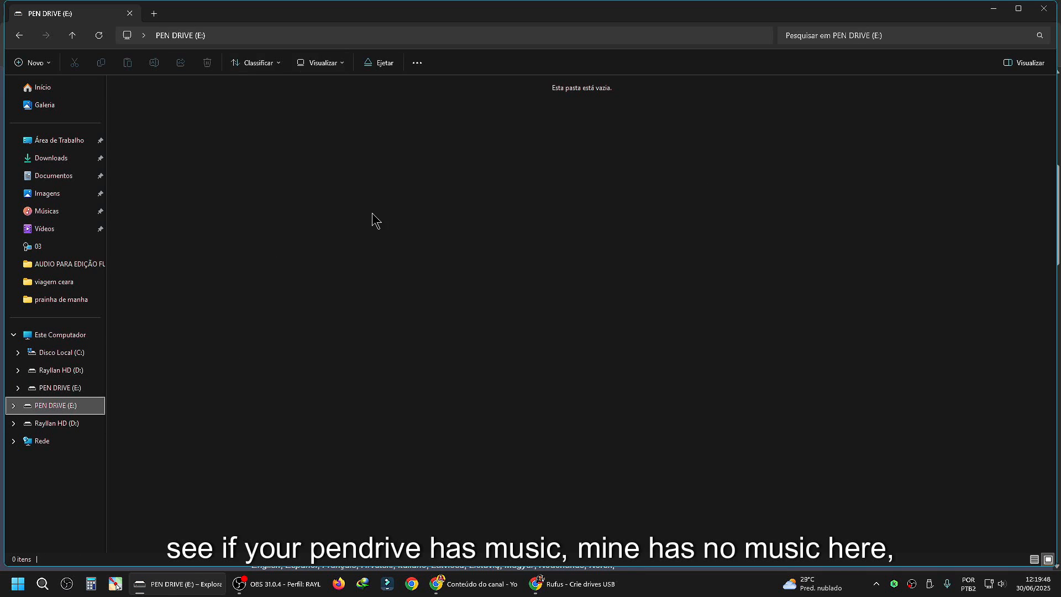
pyautogui.moveTo(489, 234)
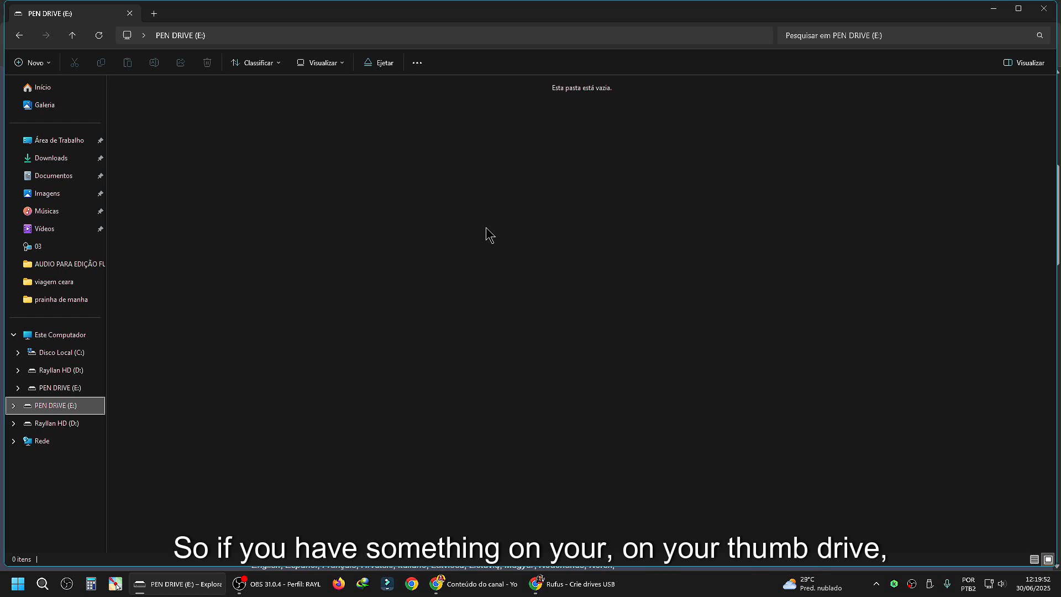
pyautogui.moveTo(698, 194)
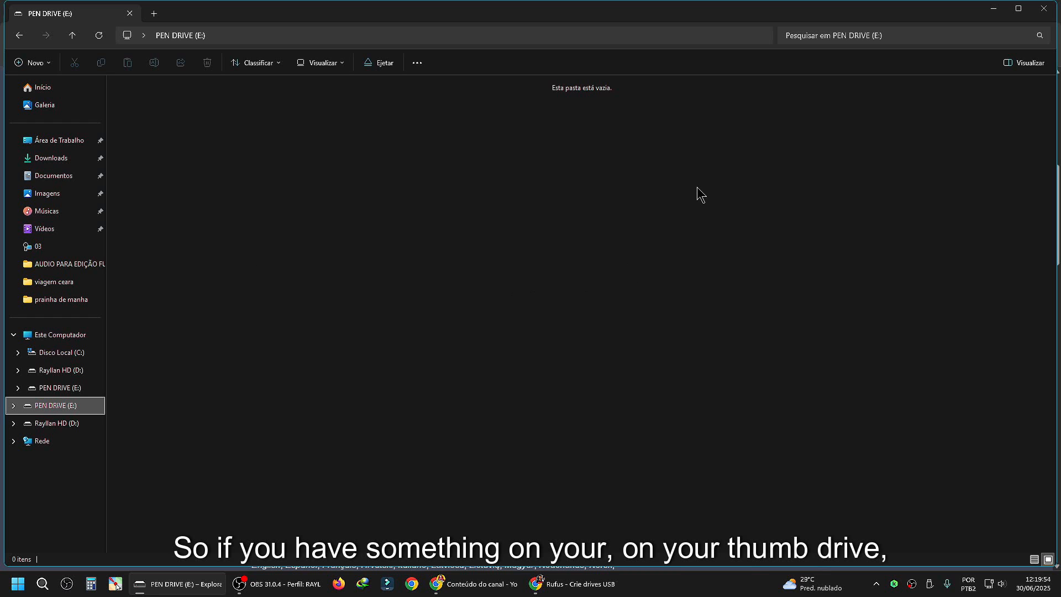
pyautogui.moveTo(341, 303)
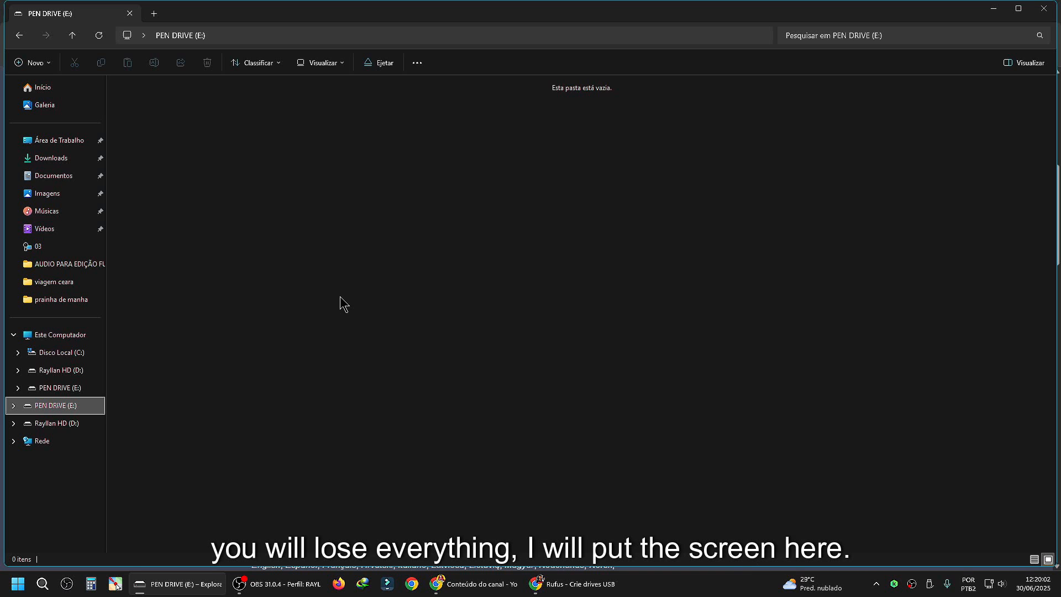
pyautogui.moveTo(333, 311)
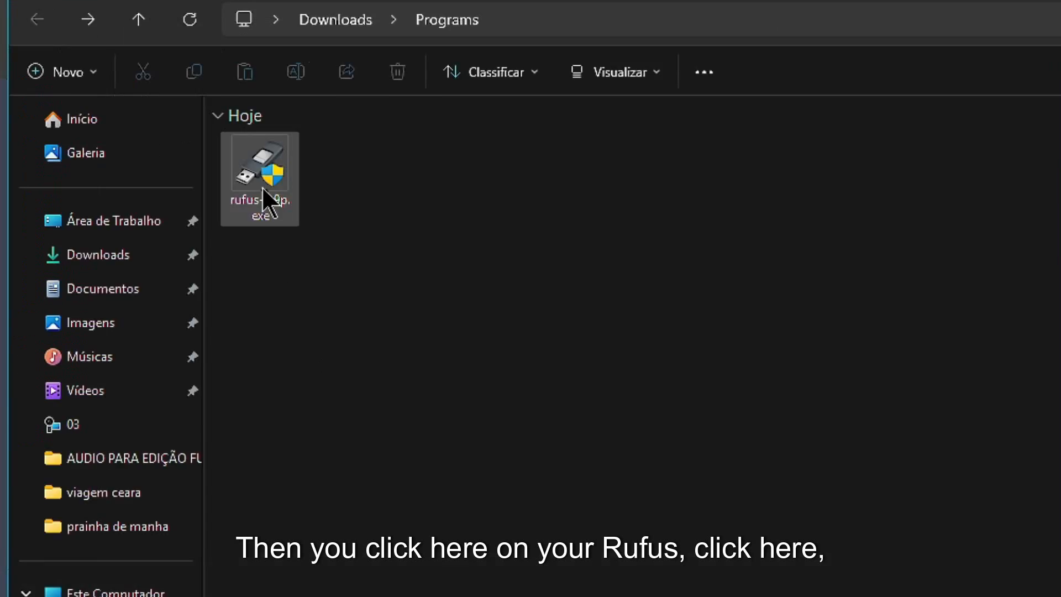
# - Launch rufus-4.9p.exe from Downloads > Programs, answering Não to online update checks
pyautogui.doubleClick(260, 177)
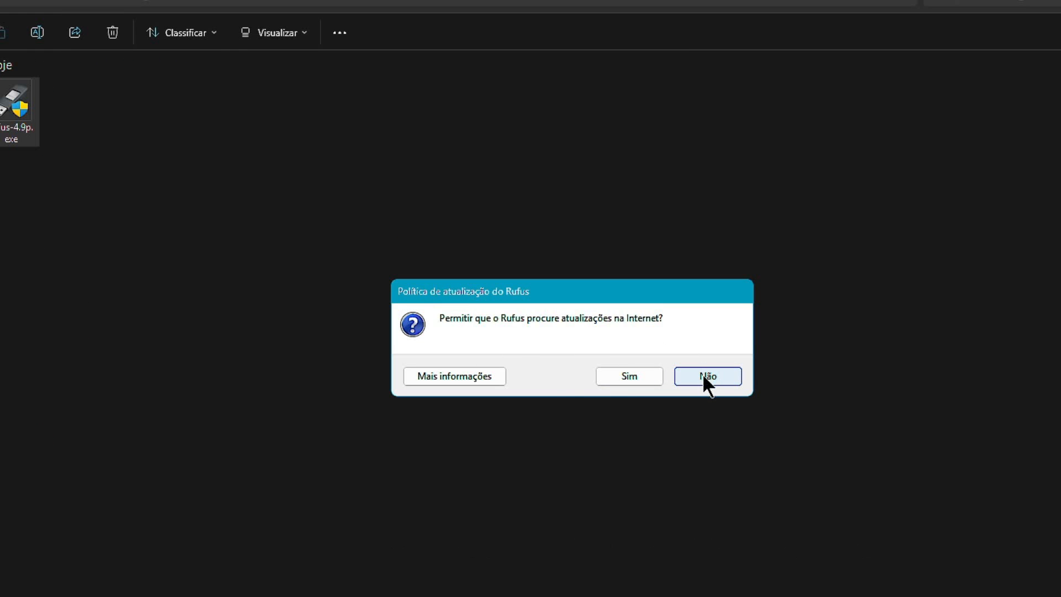
pyautogui.click(707, 376)
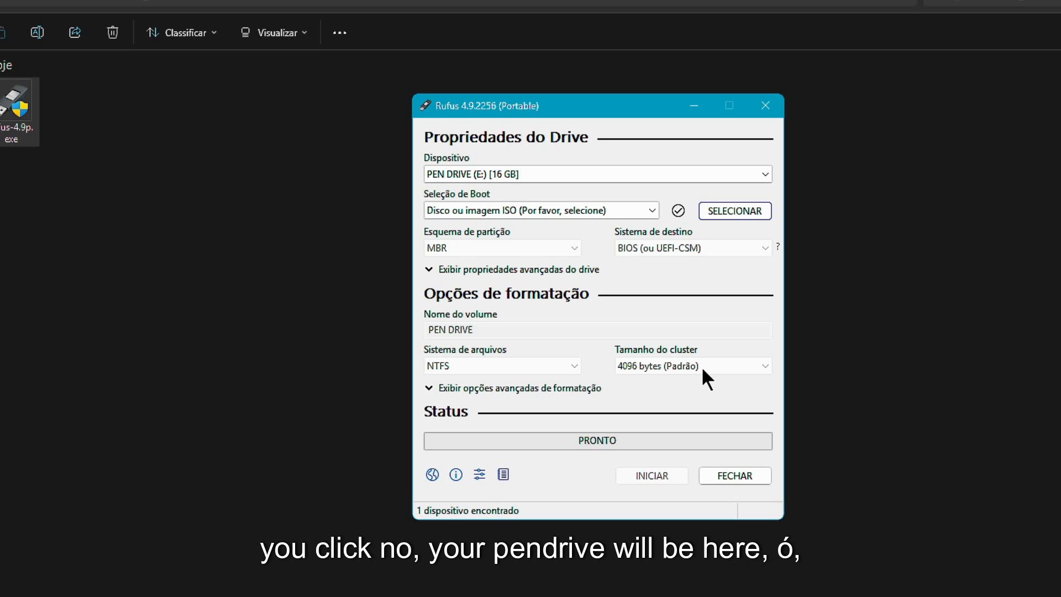
# - Set Rufus to Não inicializável, Super Floppy Disk, FAT32, without extended label and icon files
pyautogui.click(596, 173)
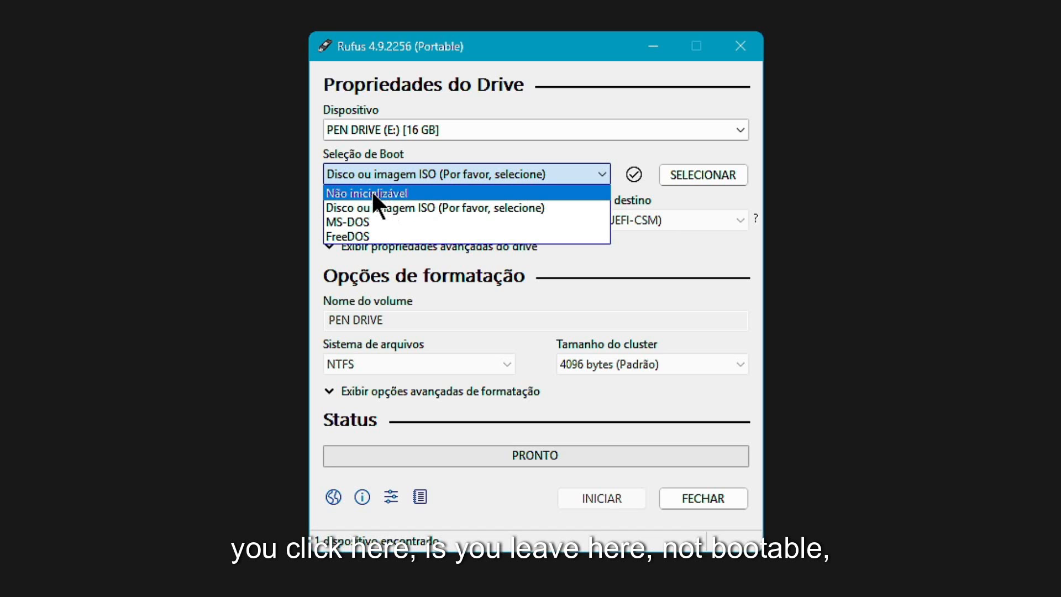
pyautogui.click(366, 192)
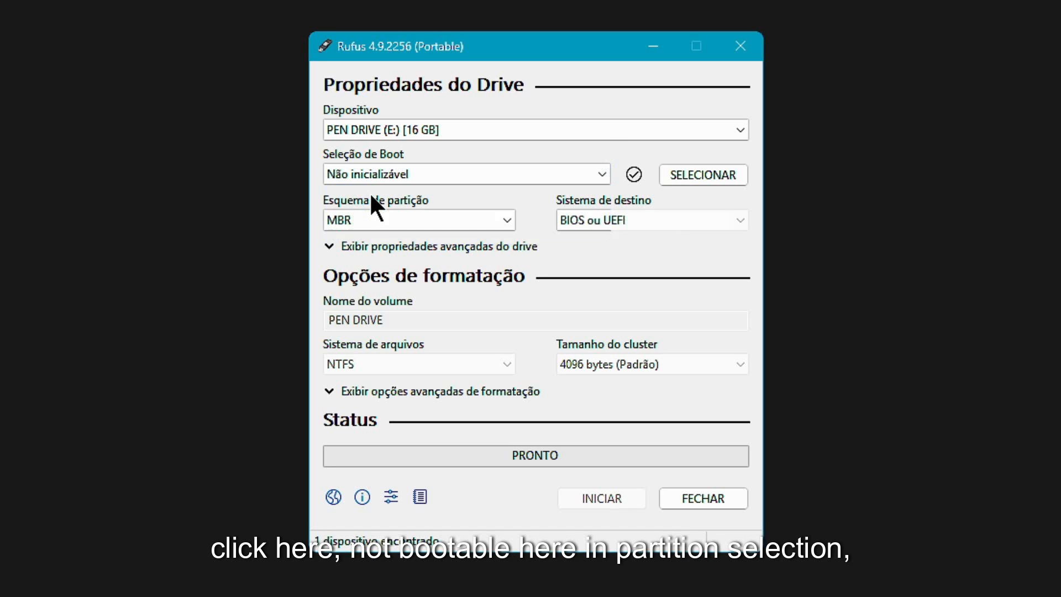
pyautogui.click(418, 220)
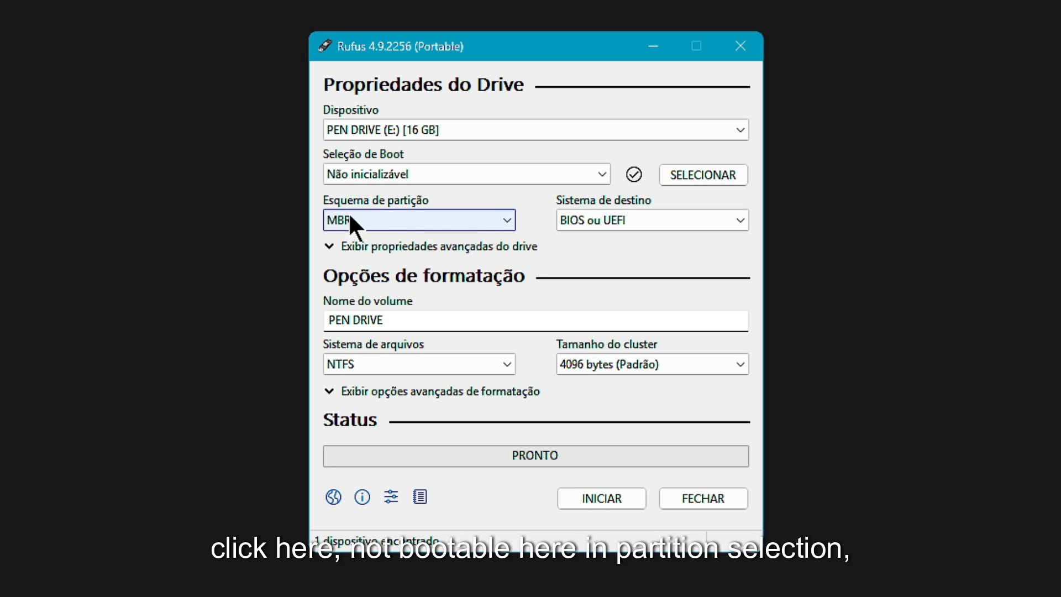
pyautogui.click(417, 220)
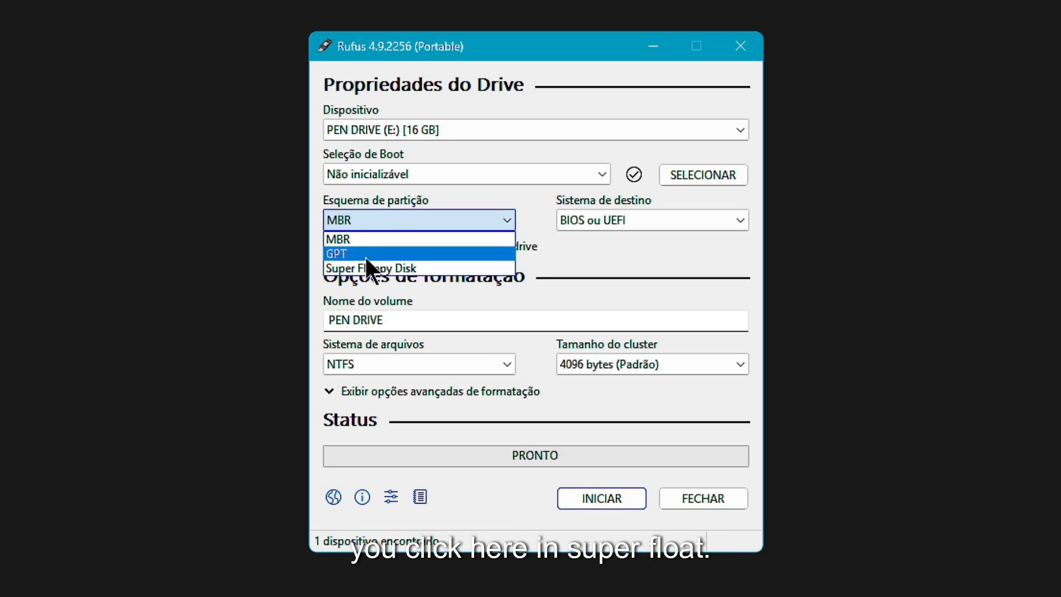
pyautogui.moveTo(367, 276)
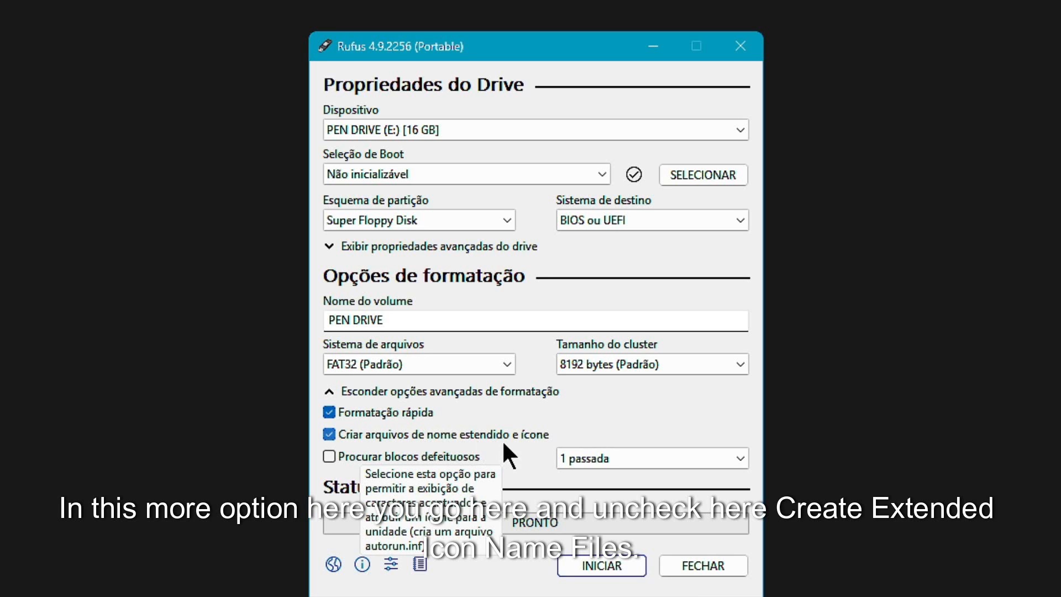
pyautogui.click(328, 434)
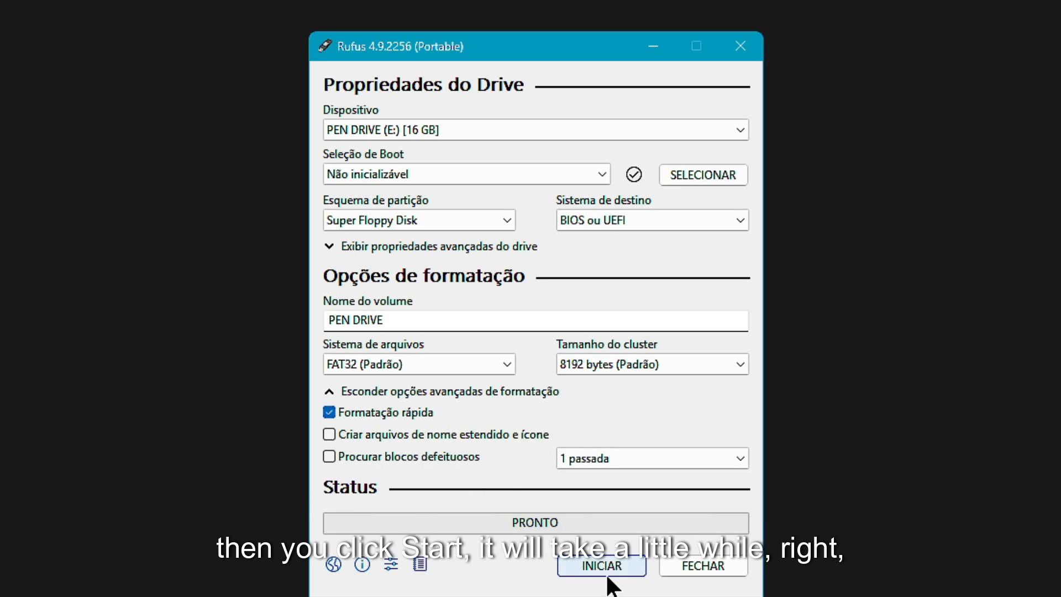
# - Start formatting the 16 GB pen drive and confirm the data-erase warning with OK
pyautogui.click(601, 566)
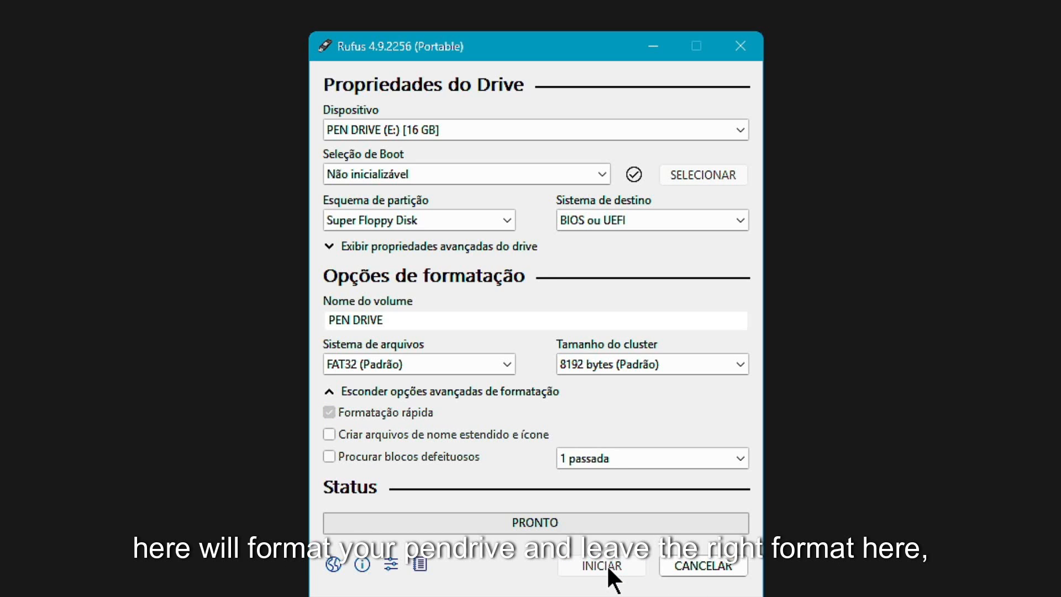
pyautogui.click(601, 581)
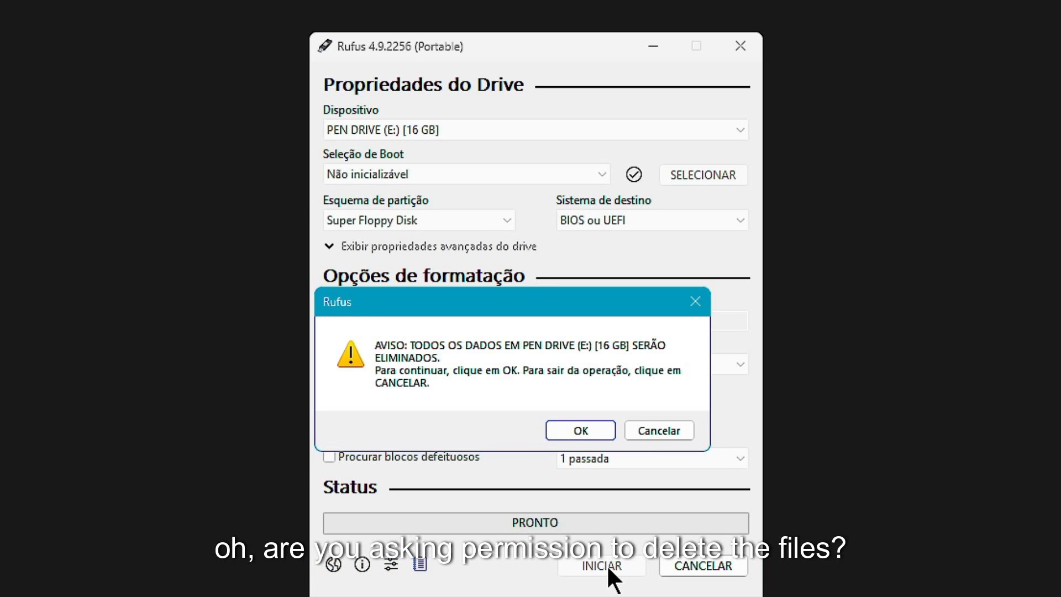
pyautogui.moveTo(651, 381)
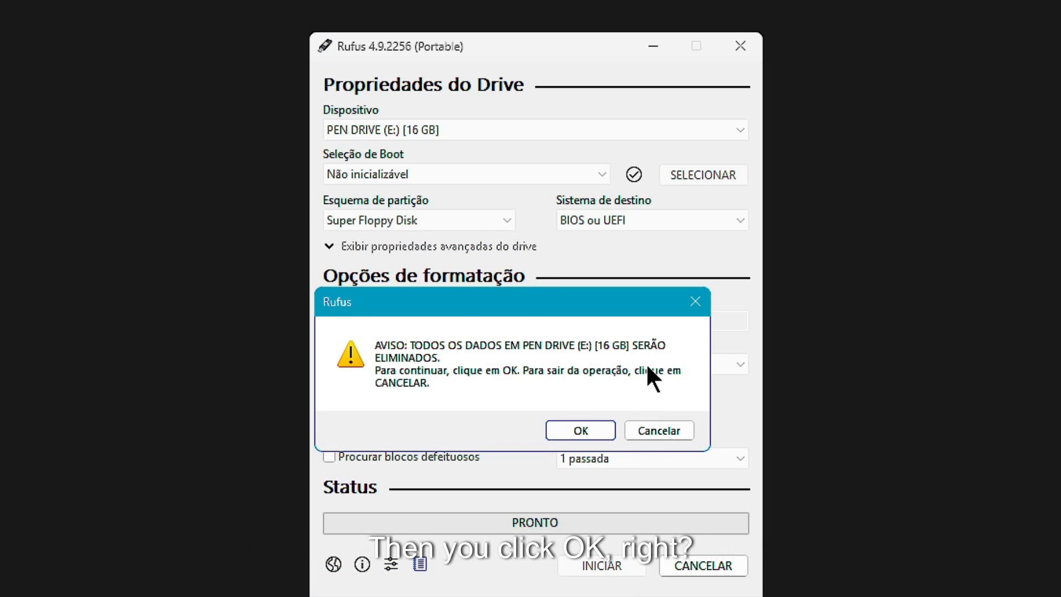
pyautogui.moveTo(467, 392)
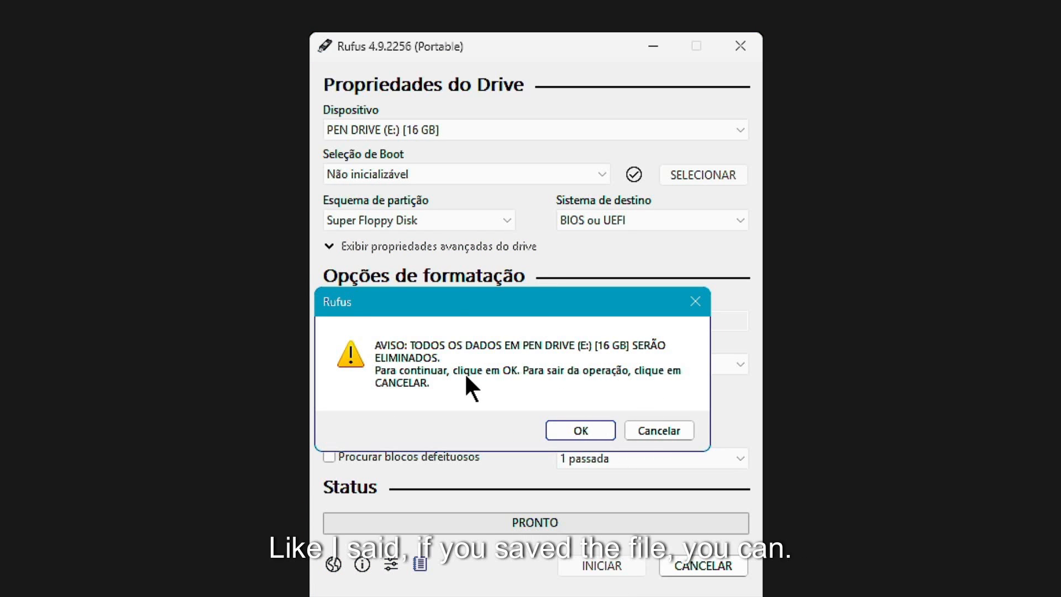
pyautogui.moveTo(595, 442)
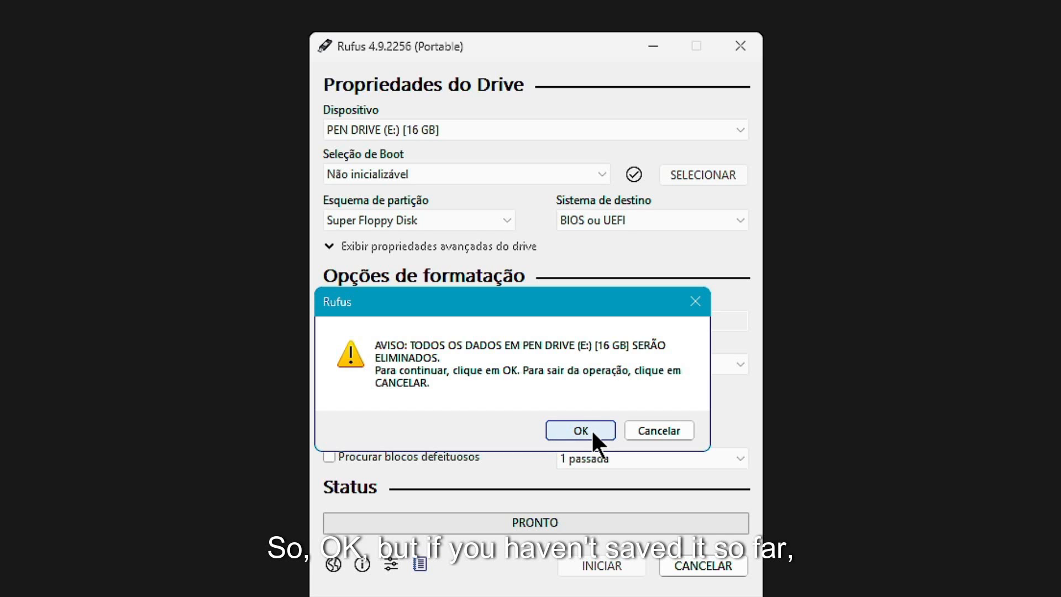
pyautogui.moveTo(562, 450)
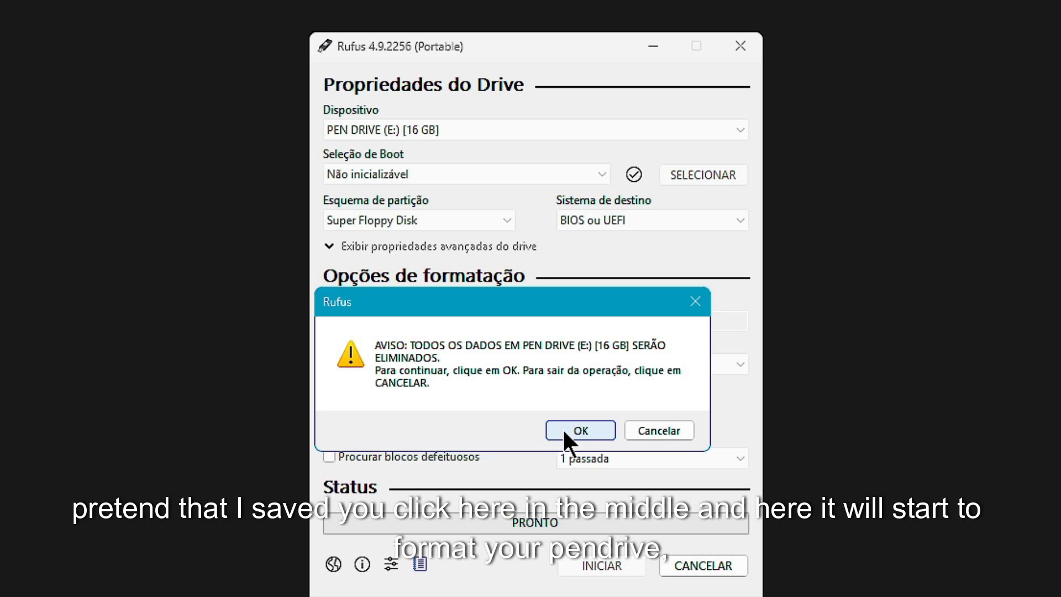
pyautogui.click(580, 430)
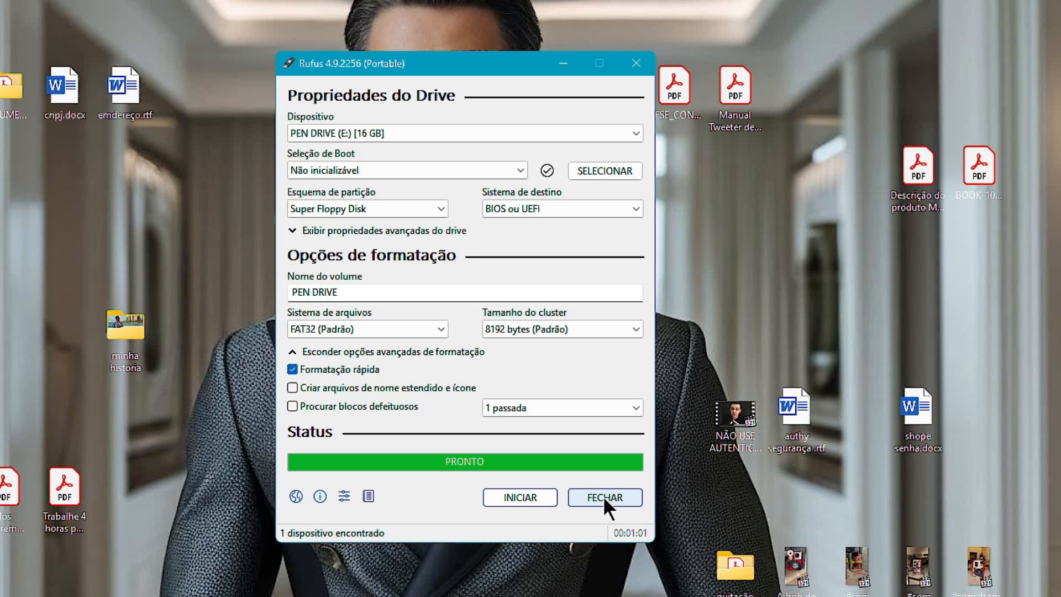
# - Close Rufus, open the 00 NOVEMBRO 2024 folder, and select the first four MP3s
pyautogui.click(605, 497)
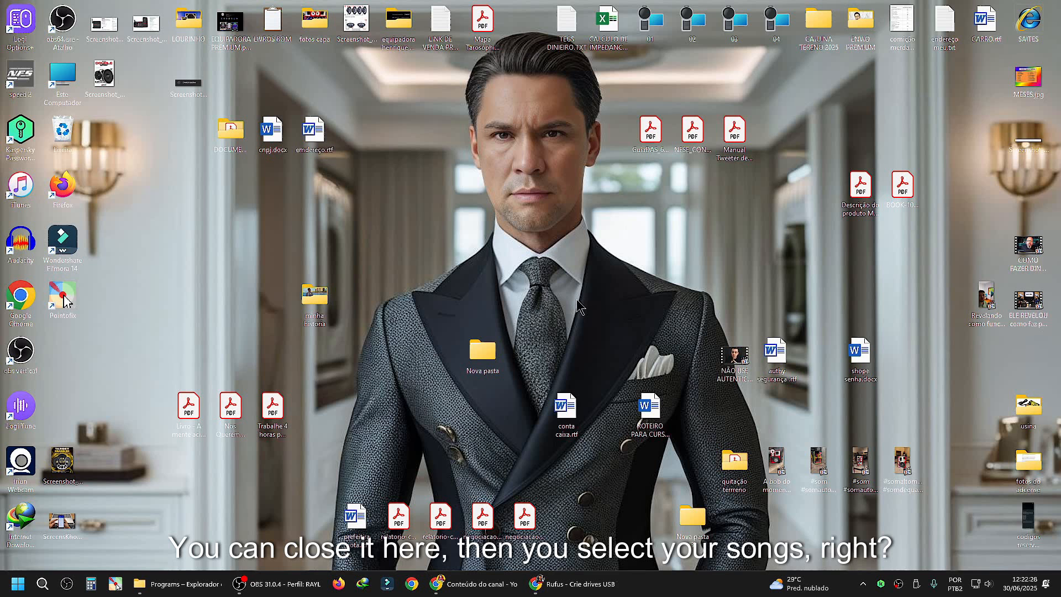
pyautogui.moveTo(483, 351)
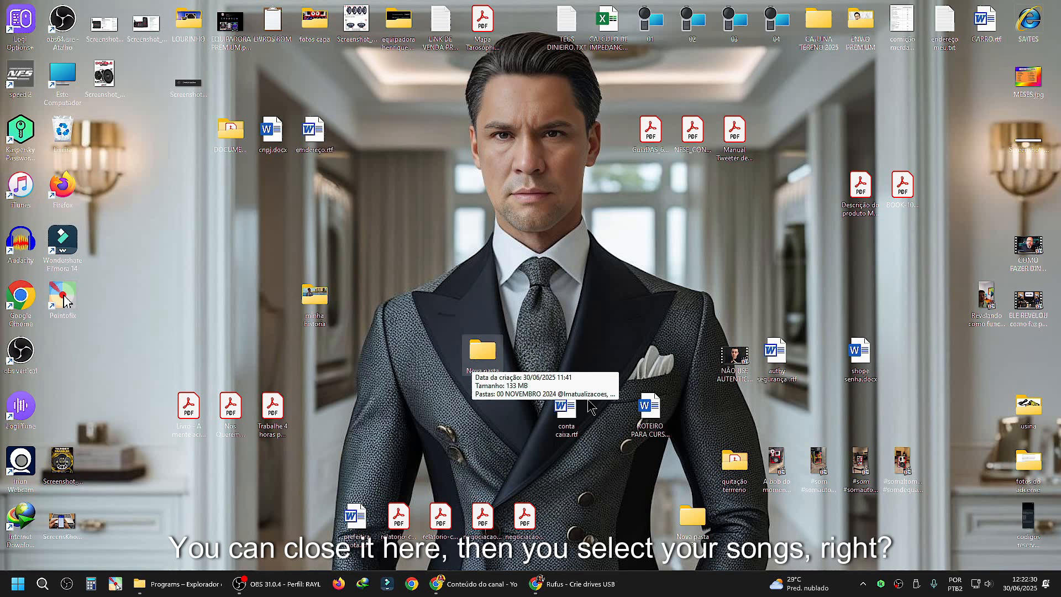
pyautogui.doubleClick(482, 350)
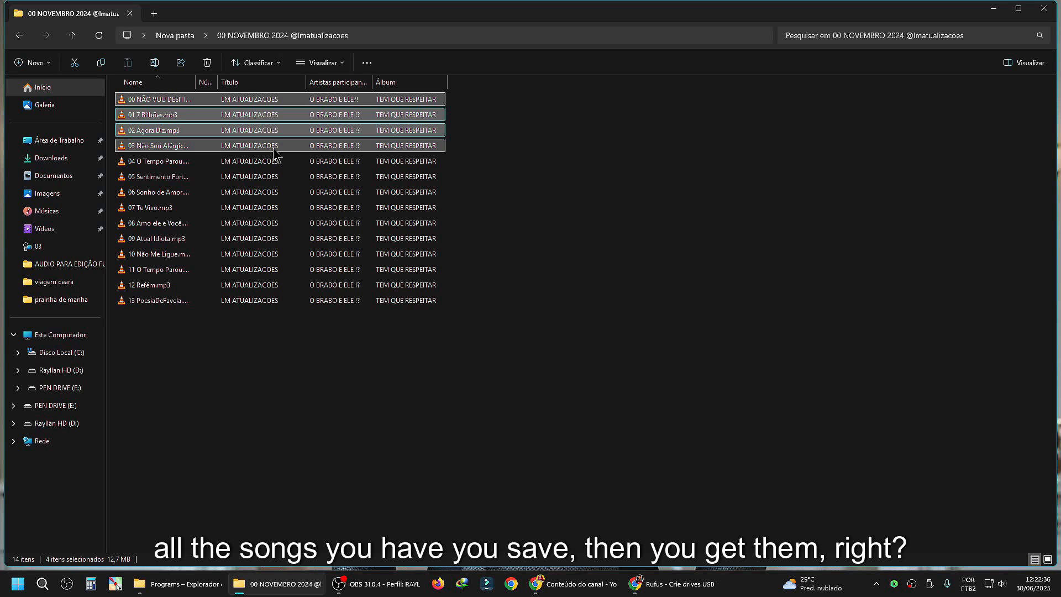
pyautogui.click(460, 99)
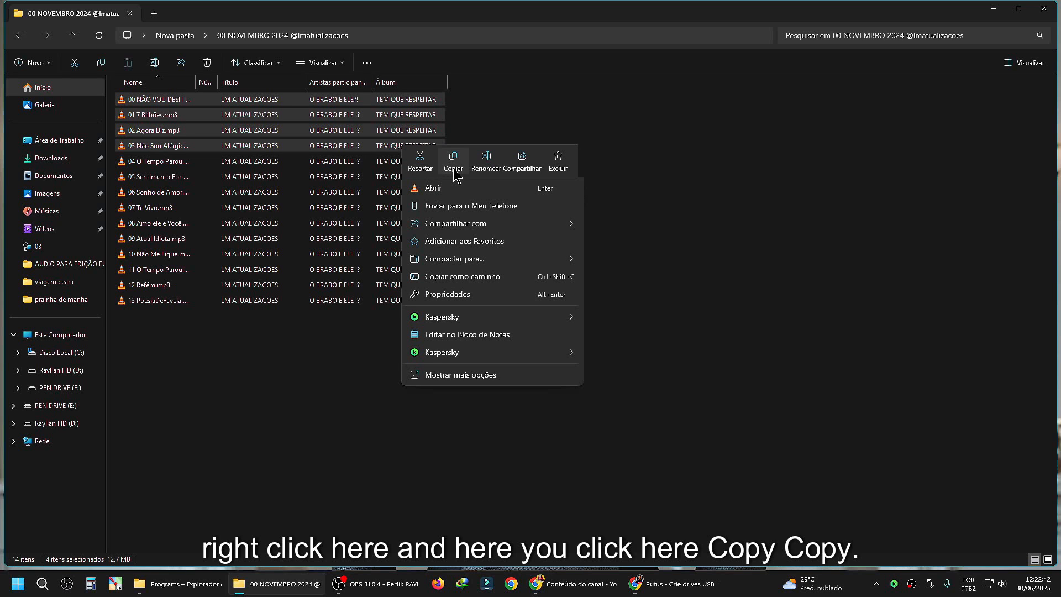
# - Copy the four selected songs and paste them into PEN DRIVE (E:)
pyautogui.click(453, 160)
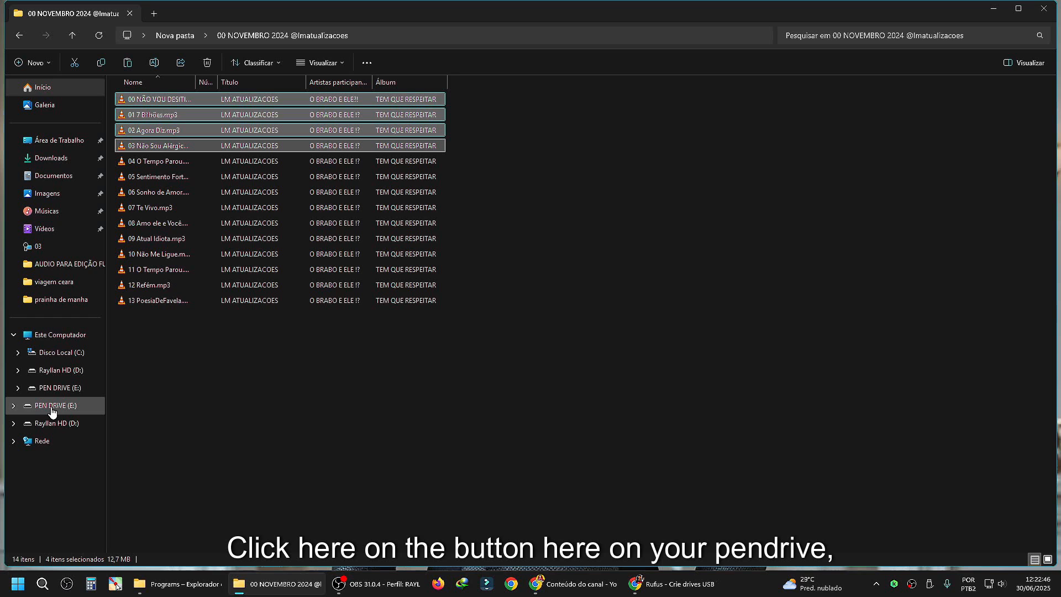
pyautogui.click(55, 405)
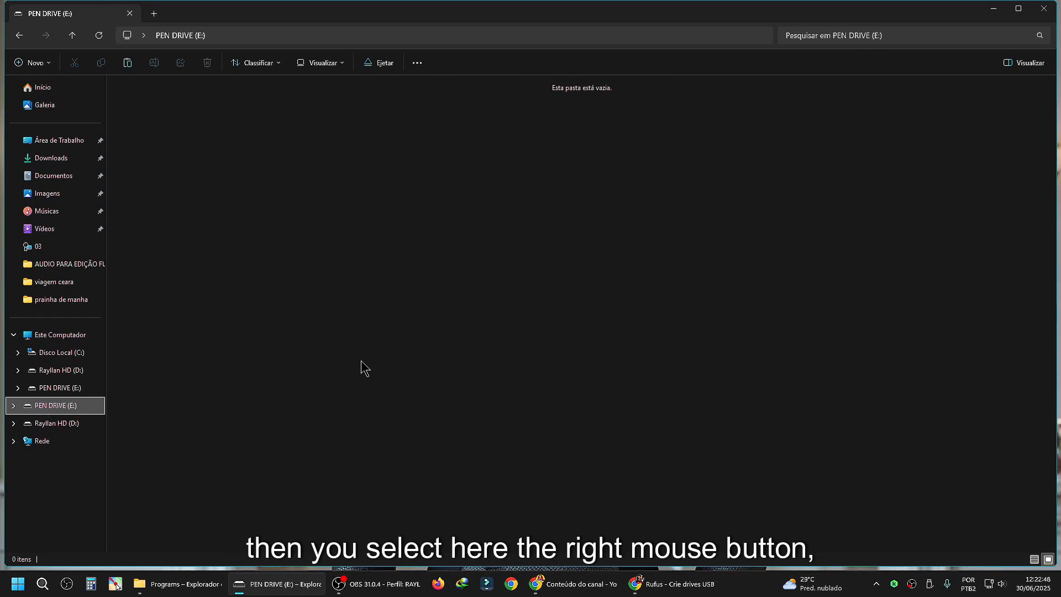
pyautogui.rightClick(364, 368)
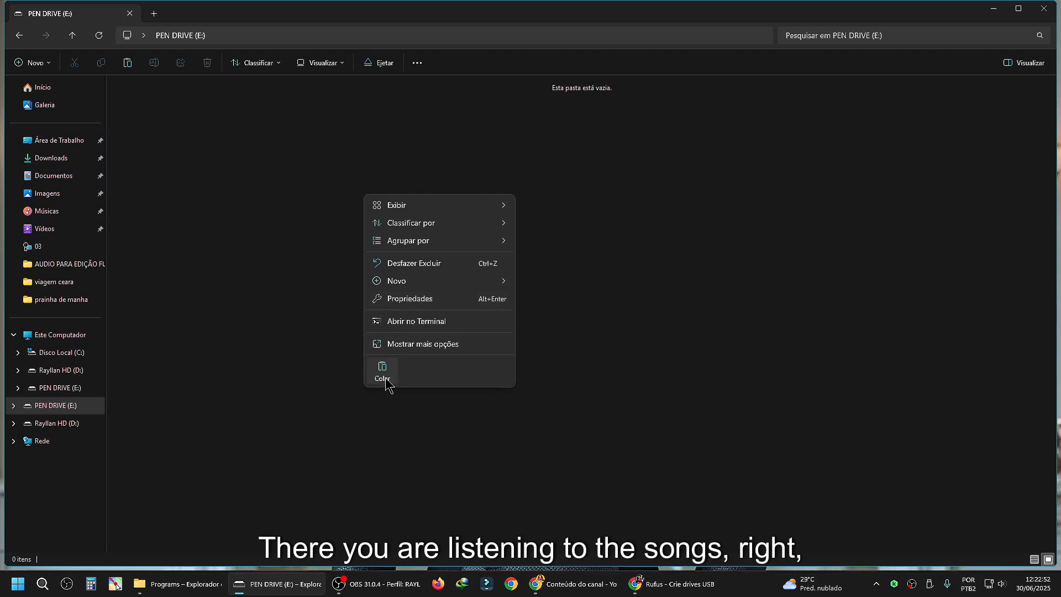
pyautogui.click(382, 372)
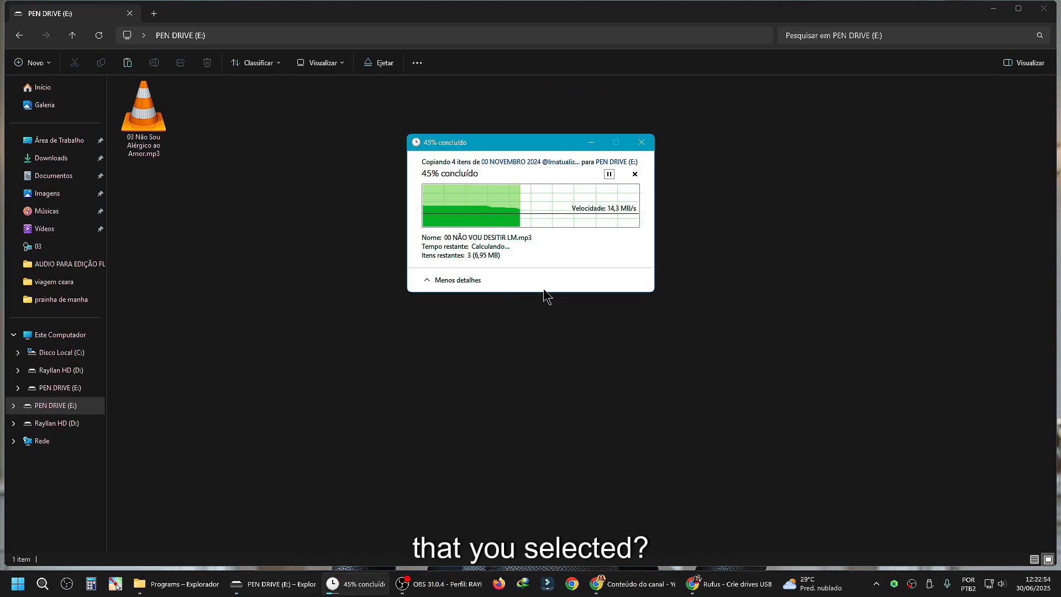